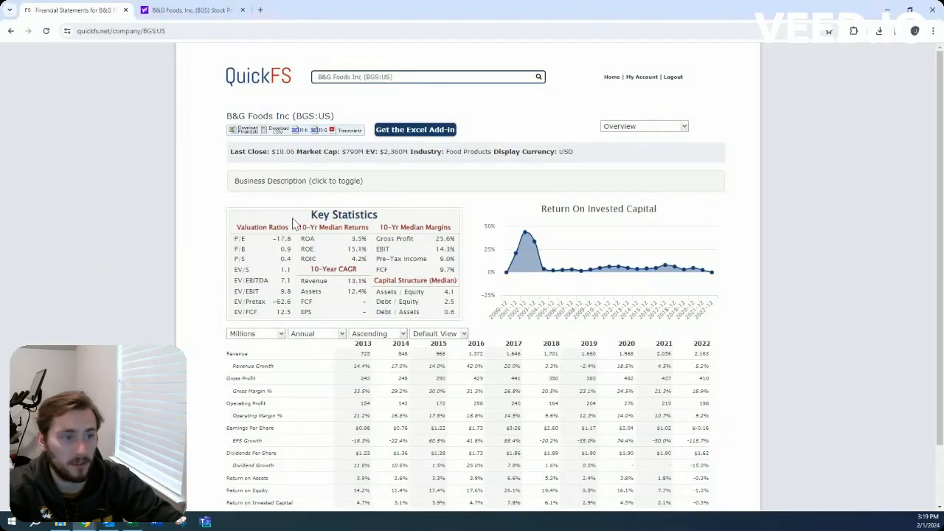
pyautogui.moveTo(345, 179)
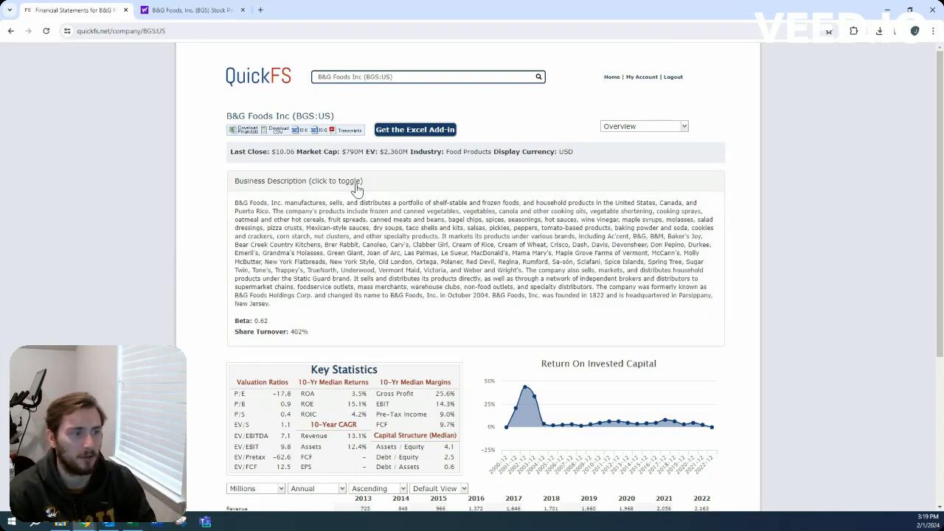
pyautogui.moveTo(360, 180)
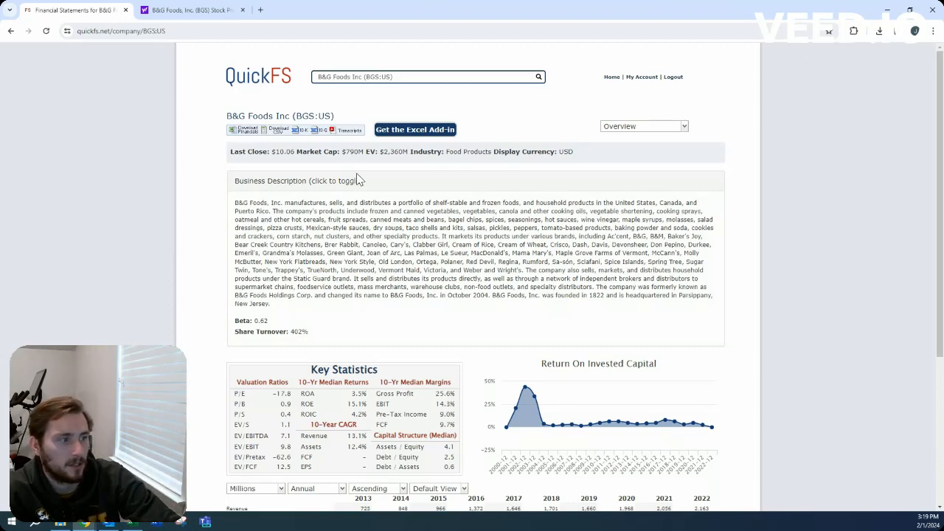
# - Hide the business description and review B&G Foods' 2013–2022 annual margins, earnings and dividends
pyautogui.click(298, 181)
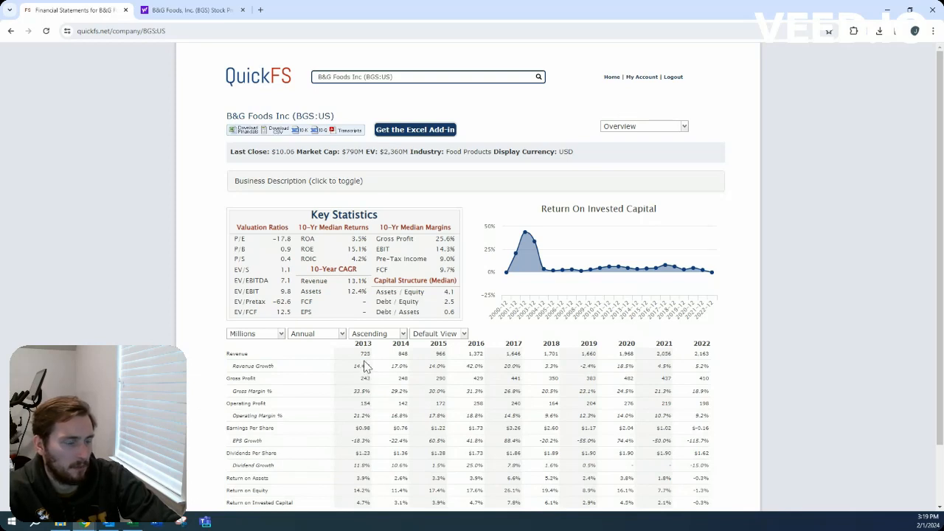
pyautogui.moveTo(374, 361)
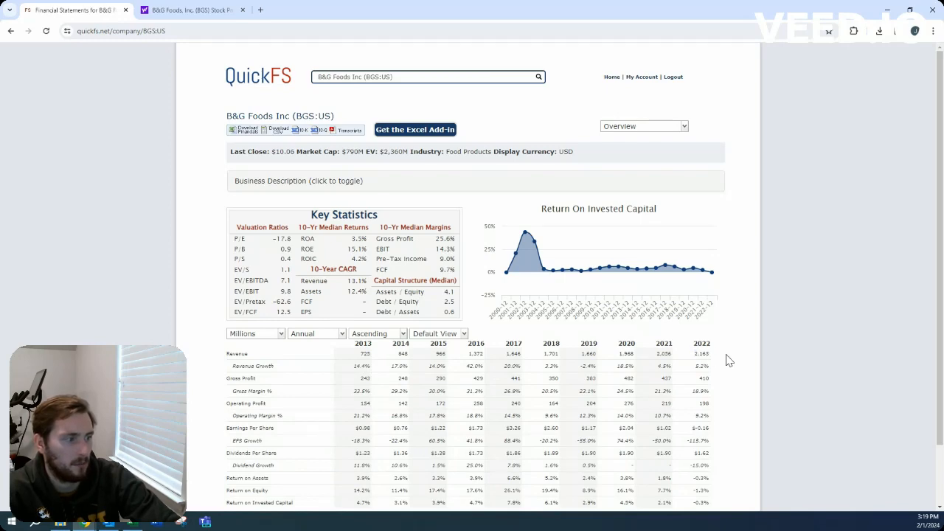
pyautogui.scroll(-3)
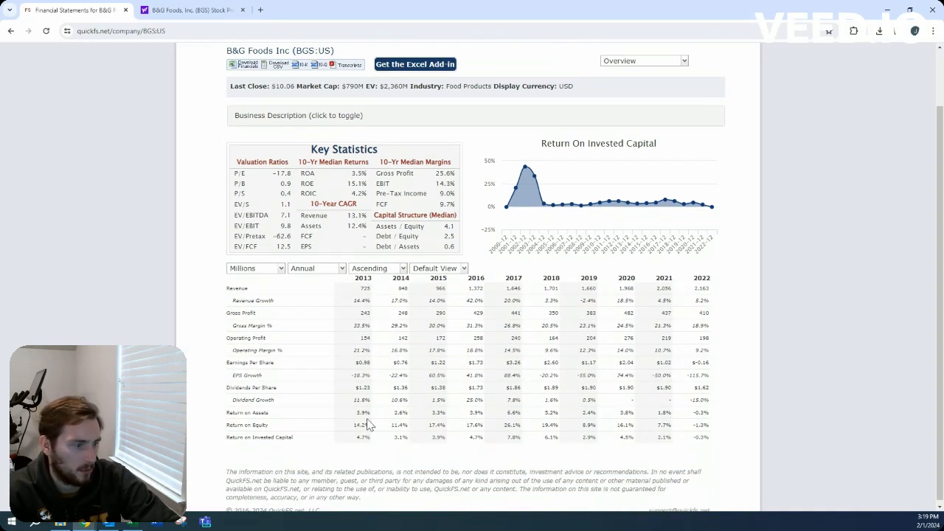
pyautogui.moveTo(474, 450)
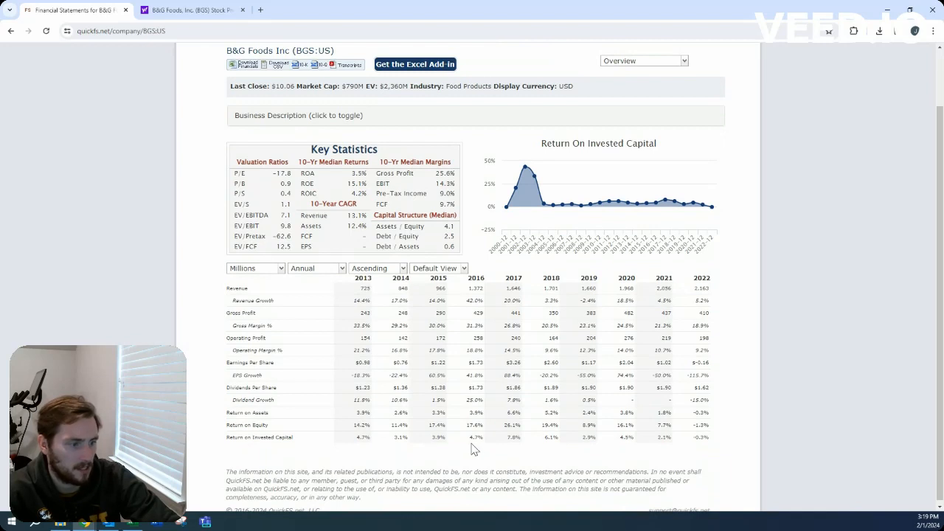
pyautogui.moveTo(595, 452)
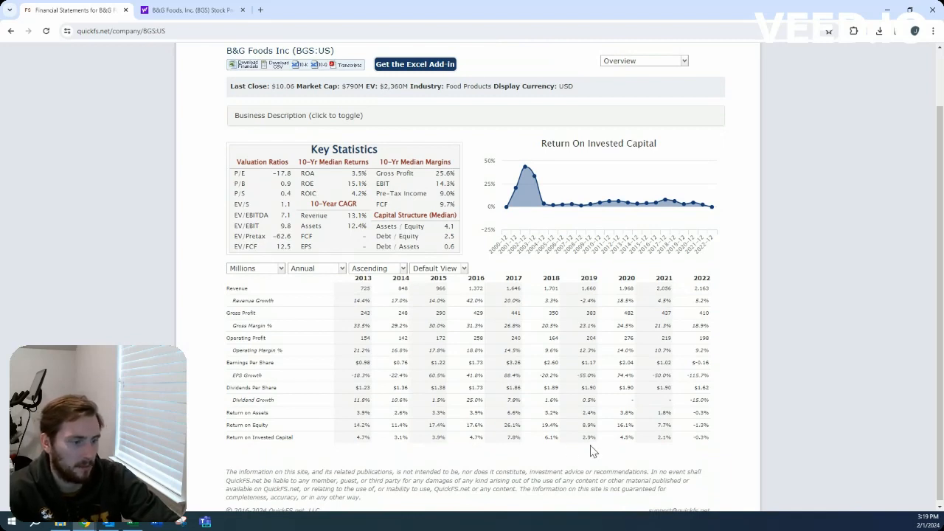
pyautogui.moveTo(467, 439)
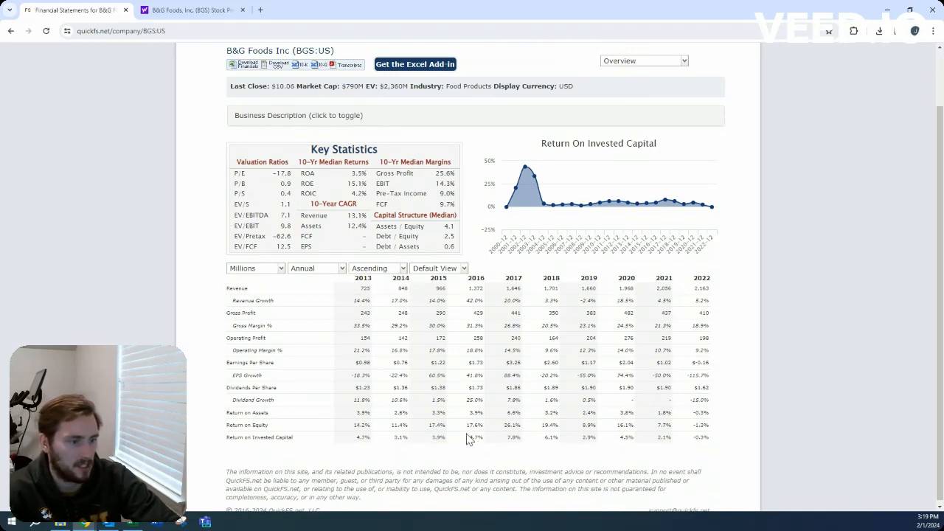
pyautogui.moveTo(444, 438)
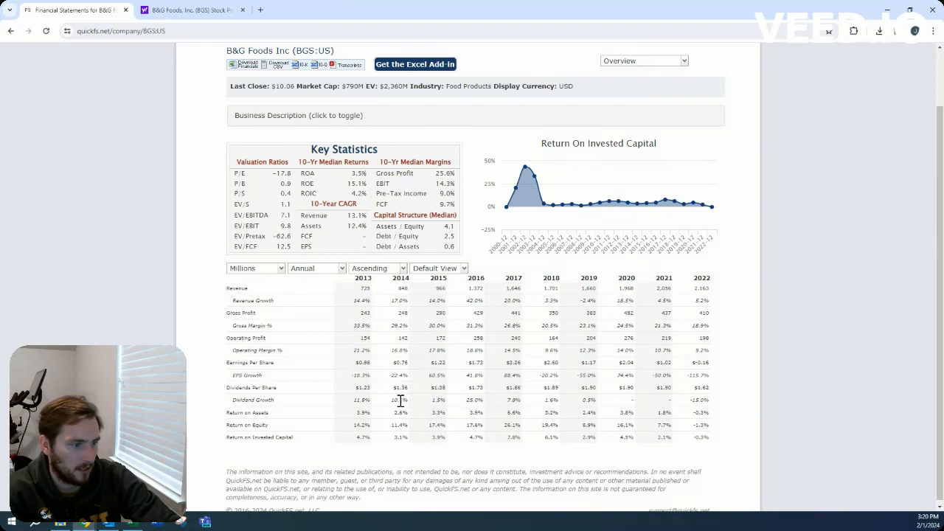
pyautogui.moveTo(637, 394)
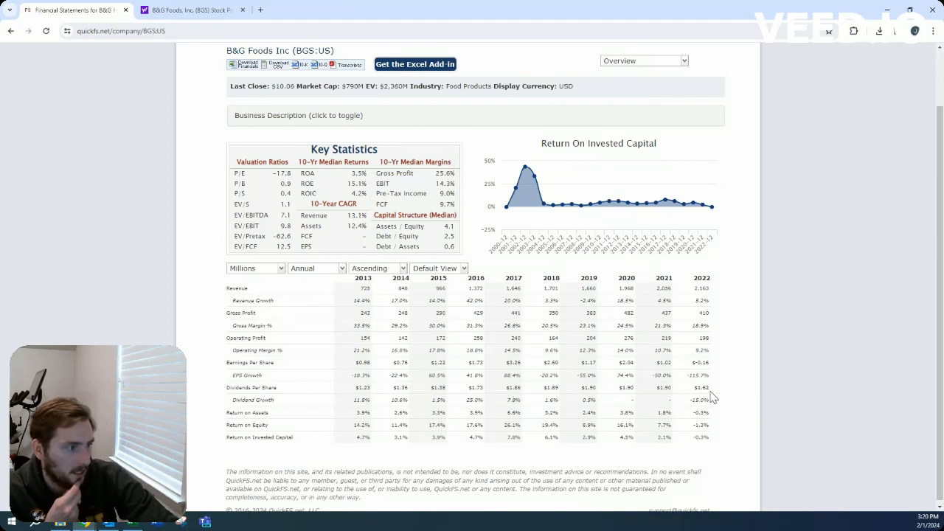
pyautogui.moveTo(664, 362)
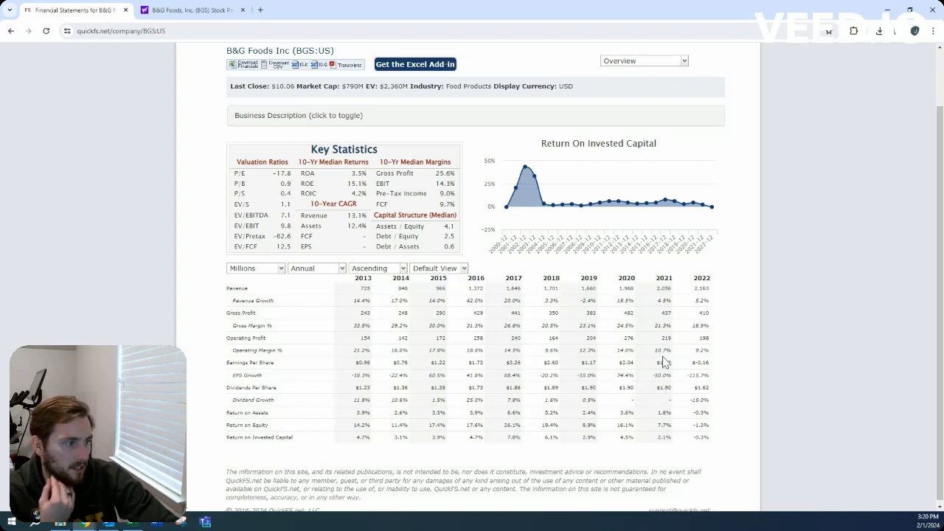
pyautogui.moveTo(665, 365)
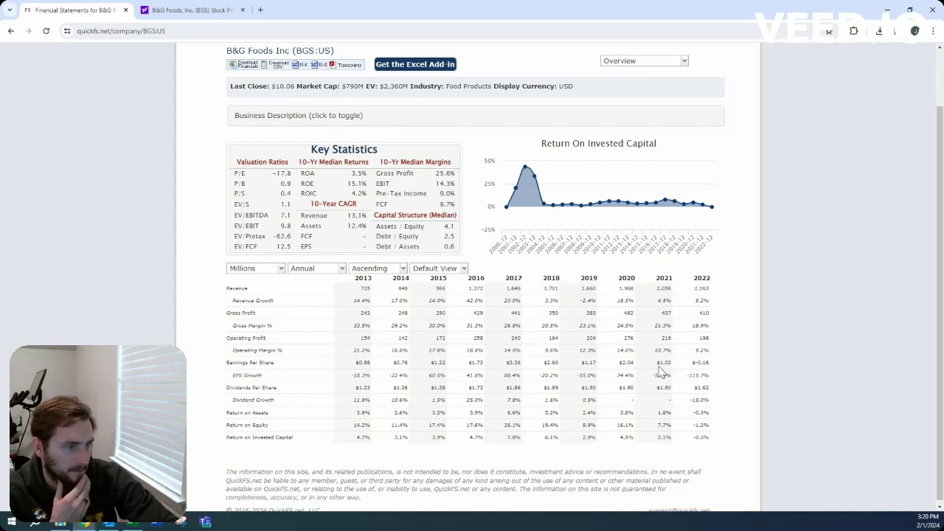
pyautogui.moveTo(412, 345)
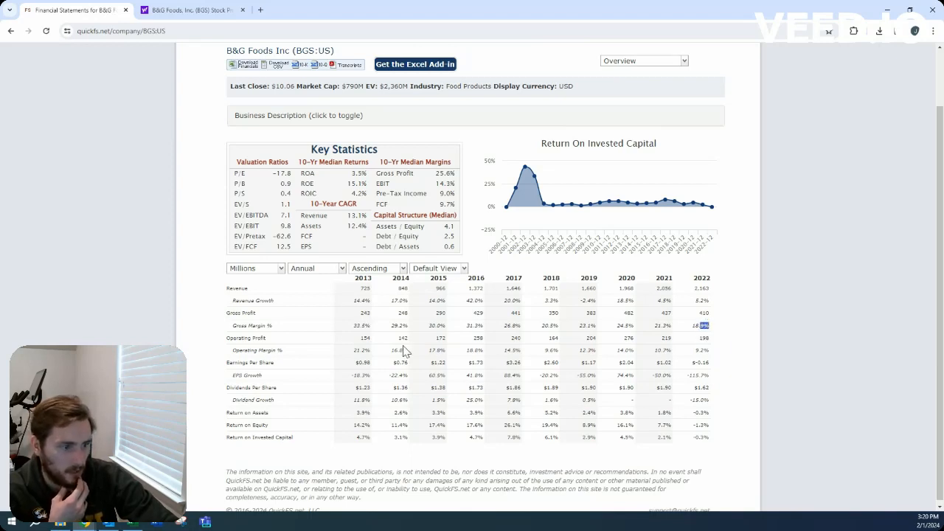
pyautogui.moveTo(368, 350)
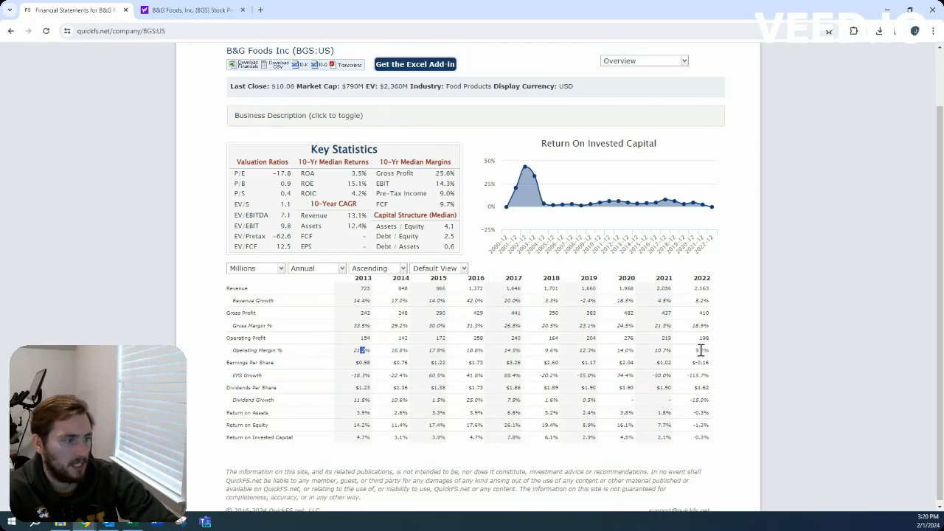
pyautogui.click(643, 61)
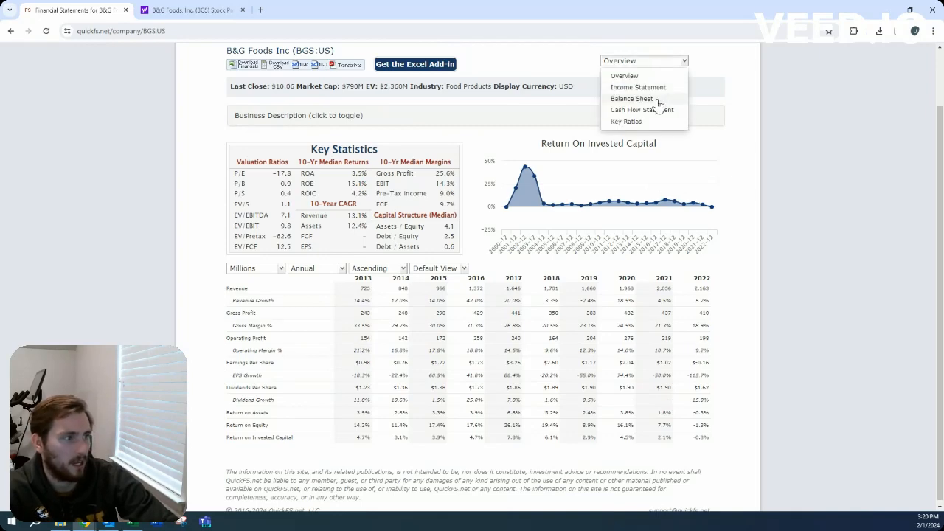
# - Switch QuickFS to B&G Foods' 2012–2022 balance sheet and review assets and liabilities
pyautogui.click(631, 98)
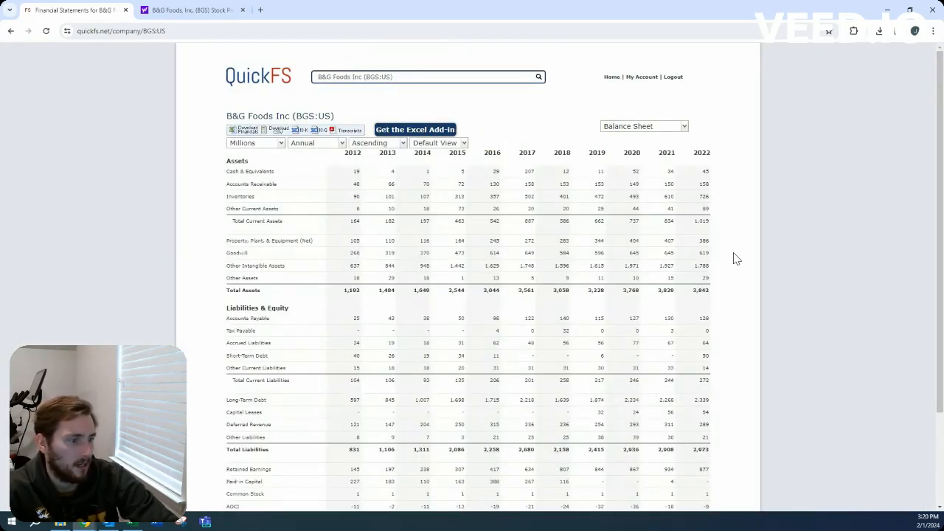
pyautogui.moveTo(706, 408)
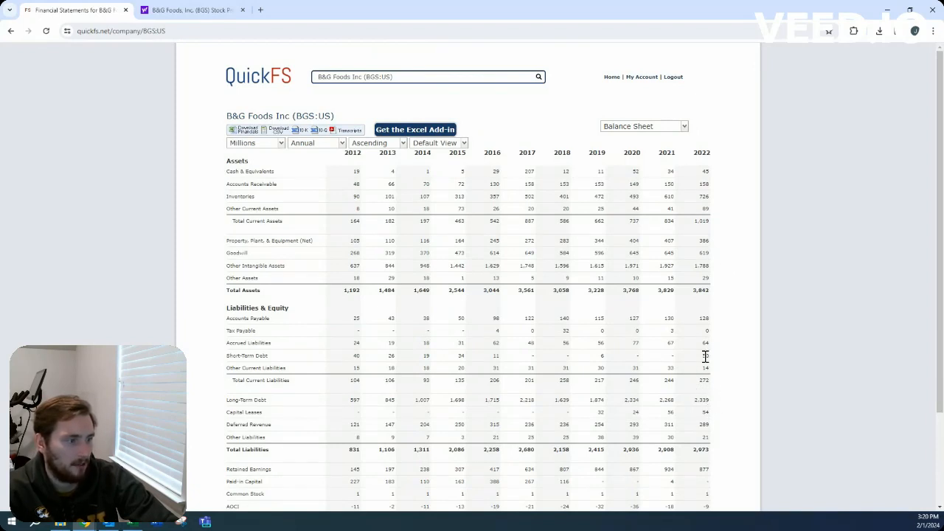
pyautogui.moveTo(703, 170)
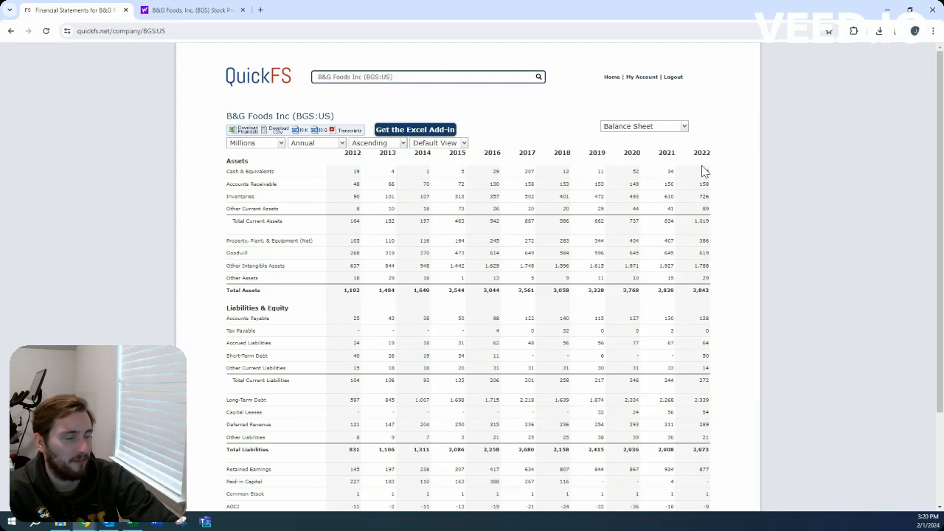
pyautogui.click(643, 126)
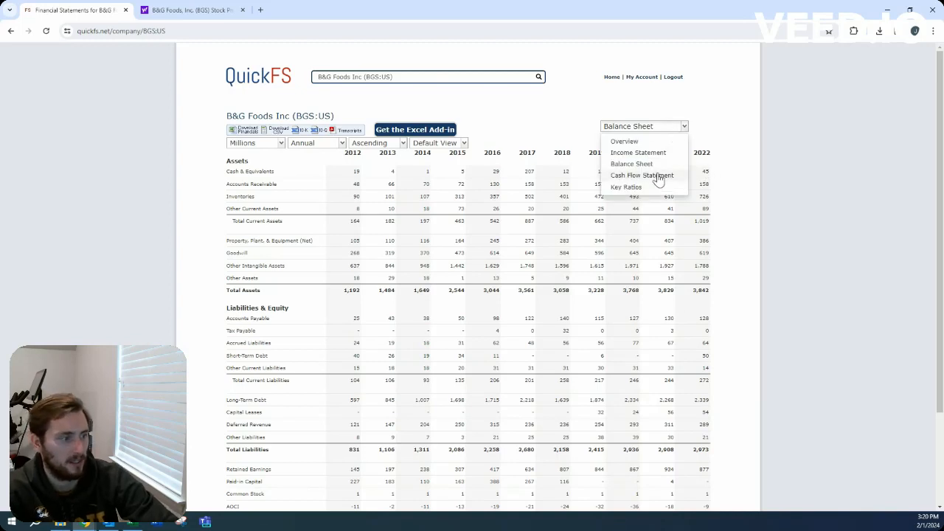
pyautogui.click(642, 175)
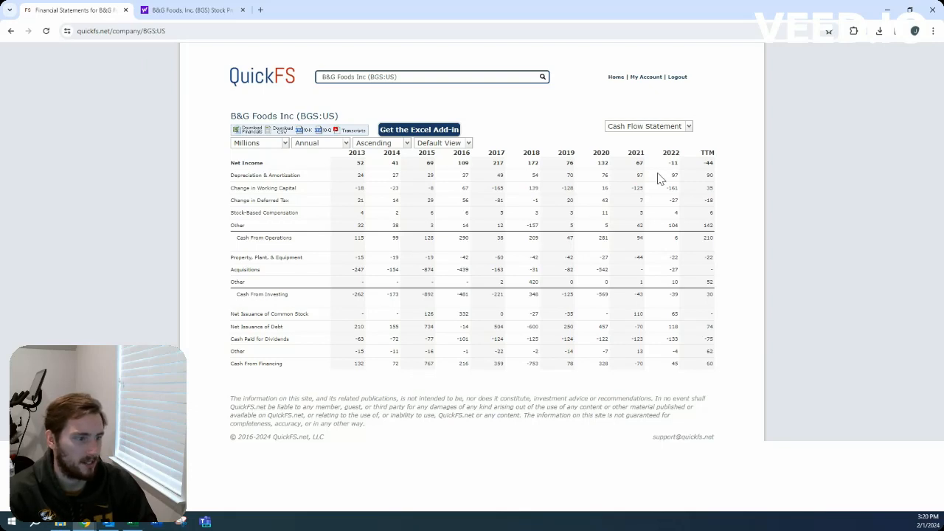
pyautogui.moveTo(724, 362)
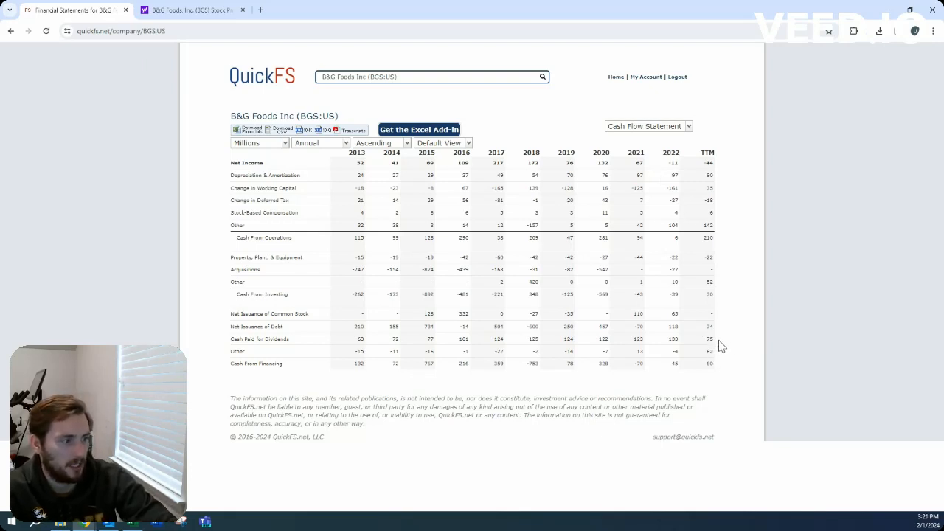
pyautogui.moveTo(619, 269)
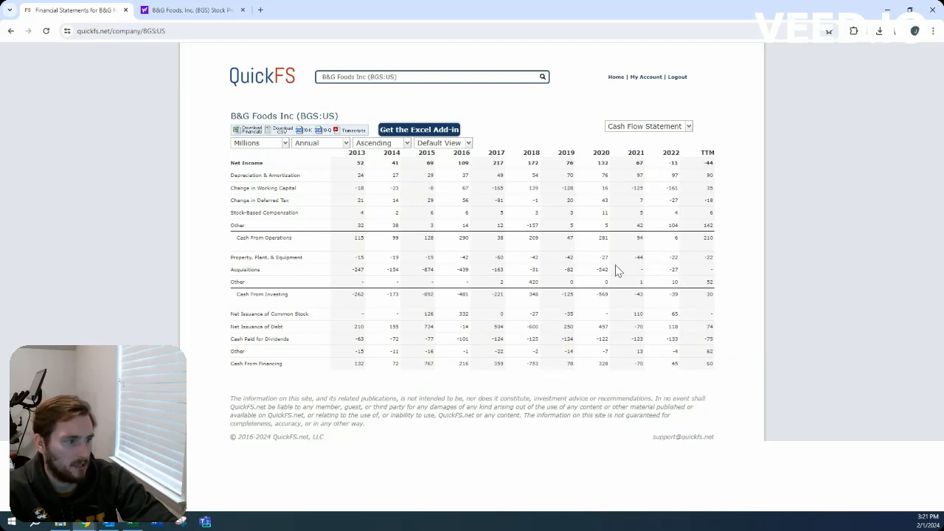
pyautogui.moveTo(645, 273)
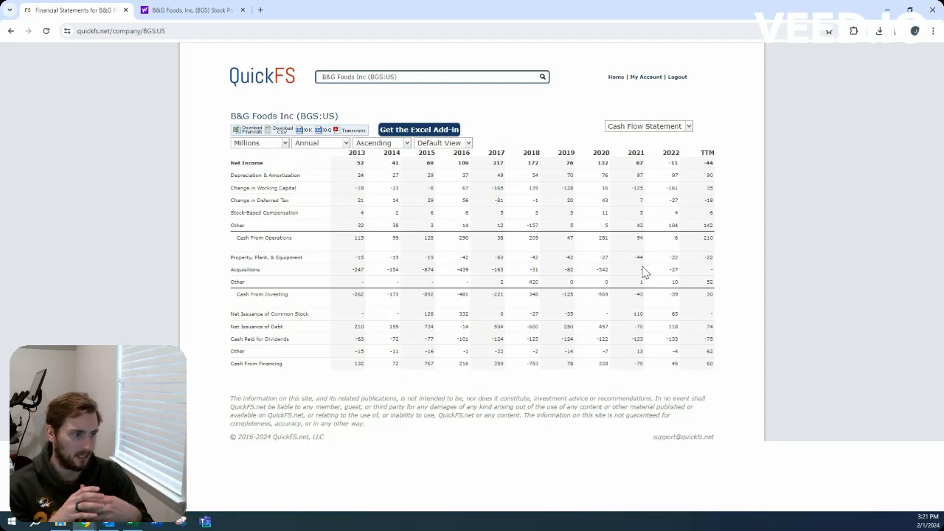
pyautogui.moveTo(636, 274)
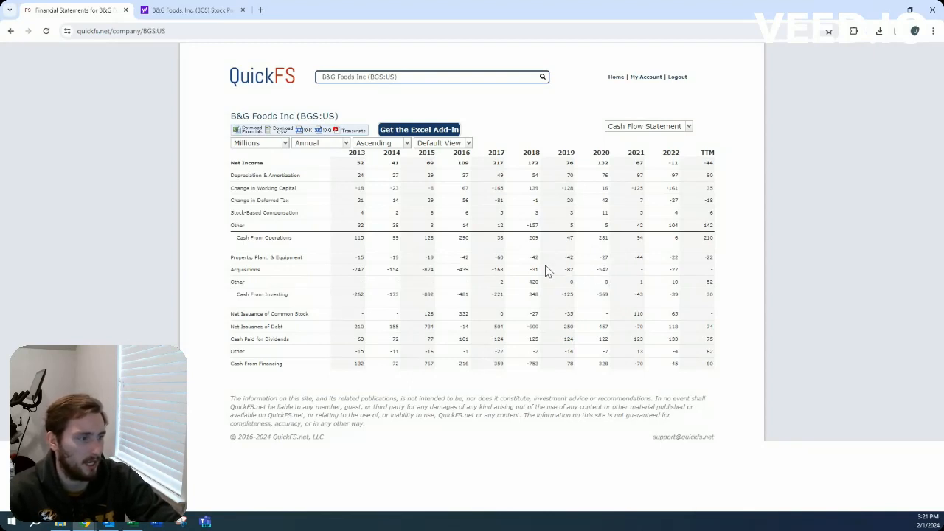
pyautogui.moveTo(452, 272)
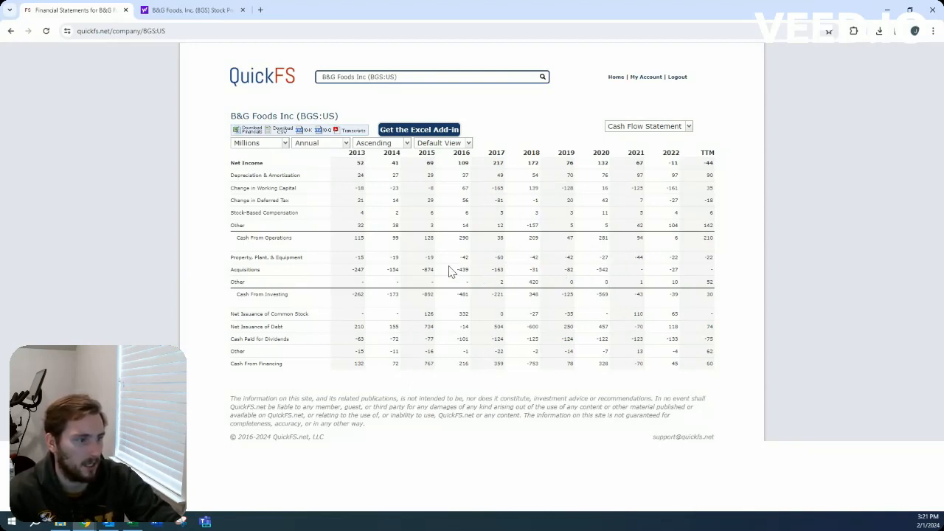
pyautogui.moveTo(545, 287)
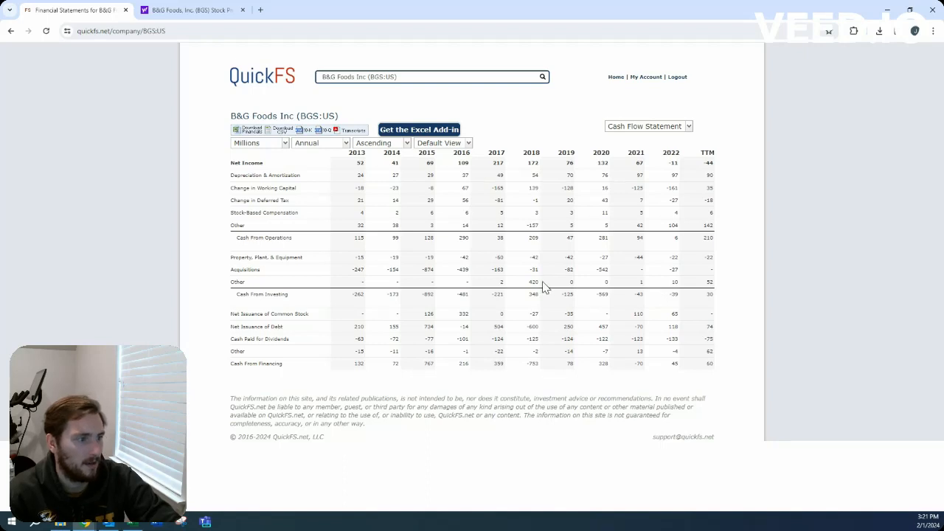
pyautogui.moveTo(618, 273)
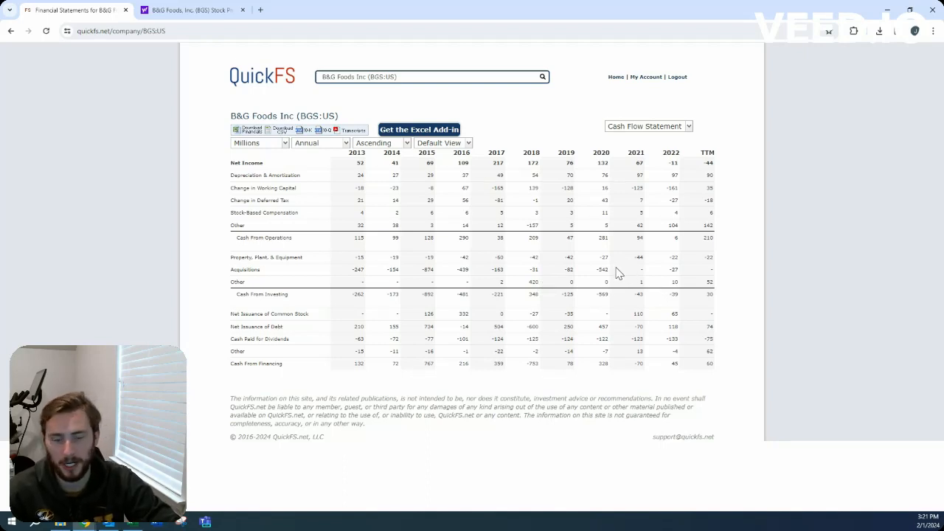
pyautogui.moveTo(559, 345)
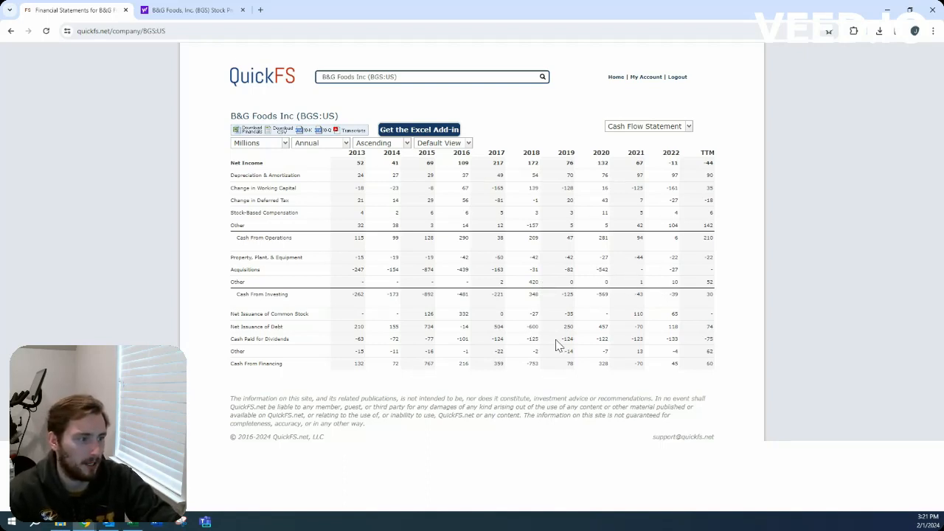
pyautogui.moveTo(563, 342)
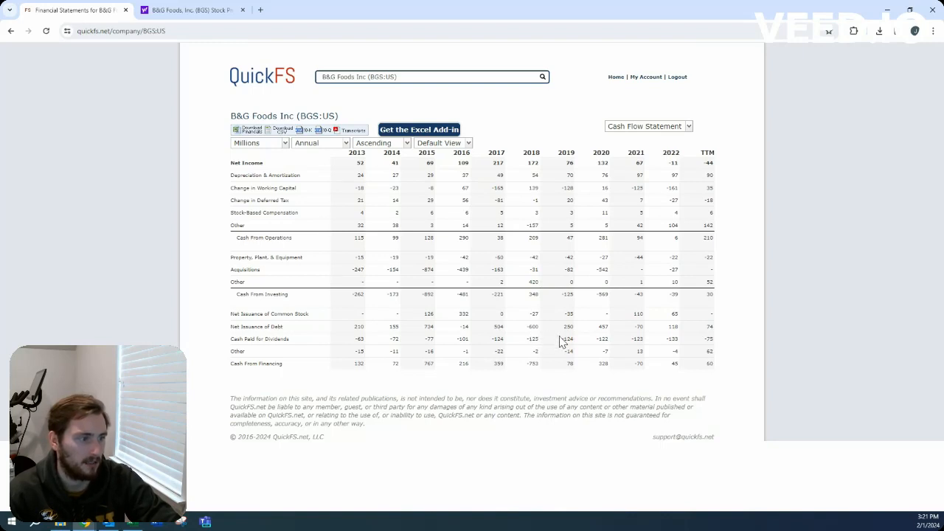
pyautogui.moveTo(519, 255)
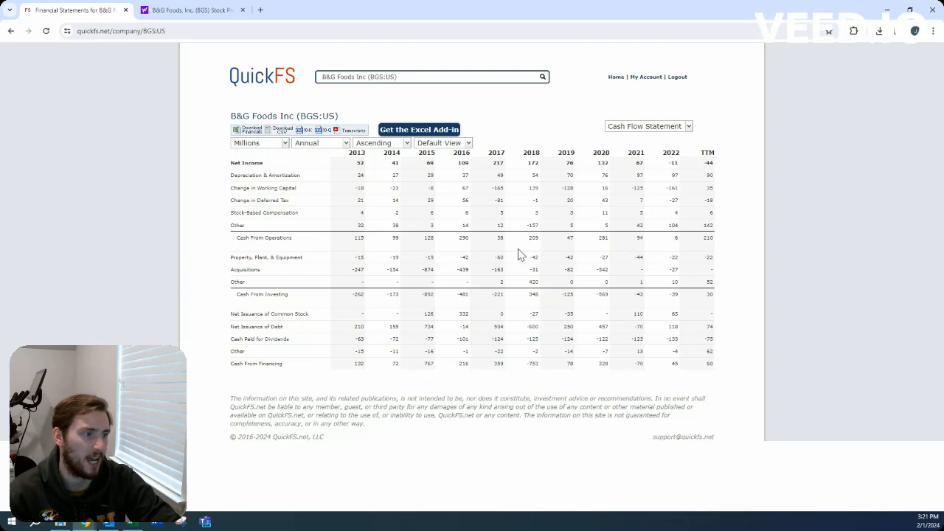
pyautogui.moveTo(546, 339)
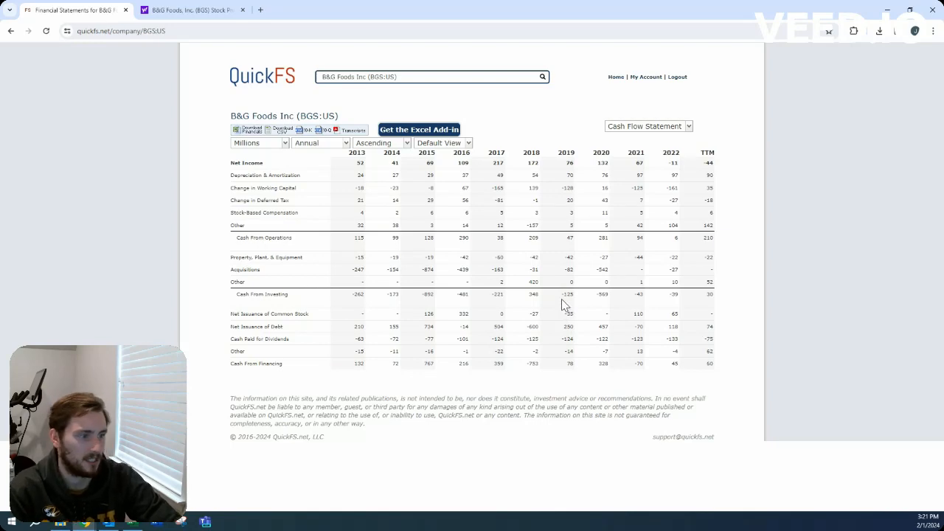
pyautogui.click(648, 125)
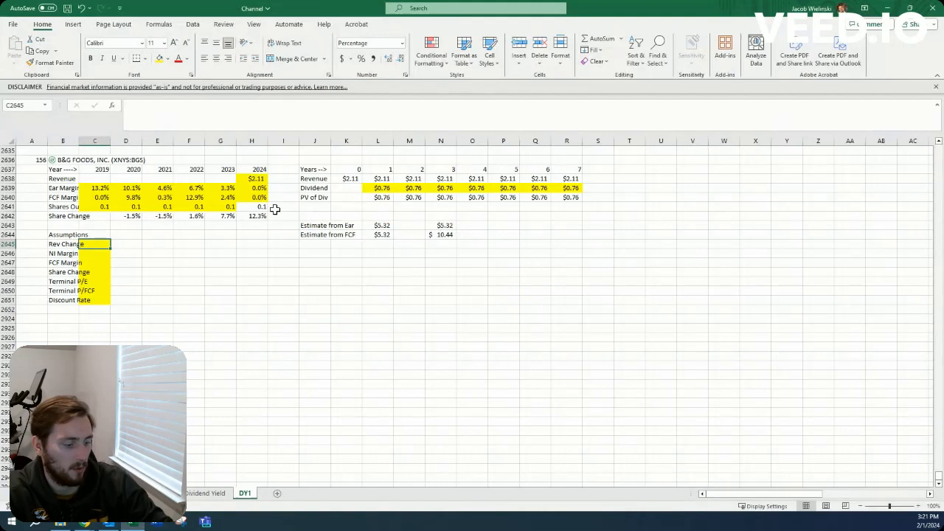
# - Enter the 3.0% NI margin, 2.0% FCF margin and 3% share change assumptions
pyautogui.write('12.0')
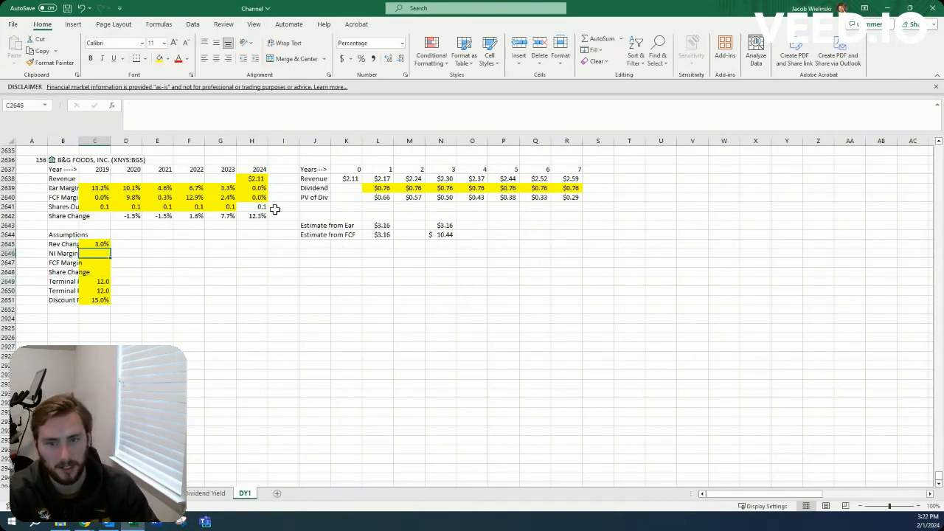
pyautogui.click(95, 187)
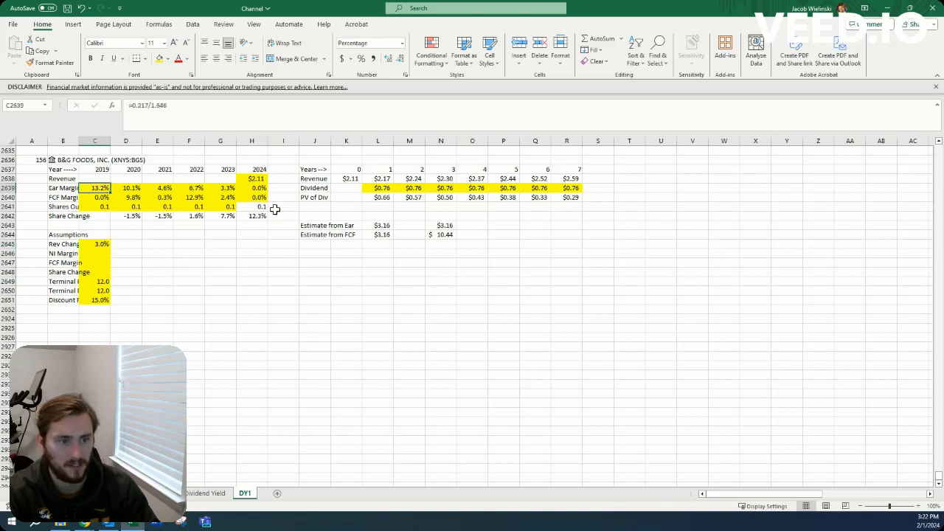
pyautogui.click(95, 197)
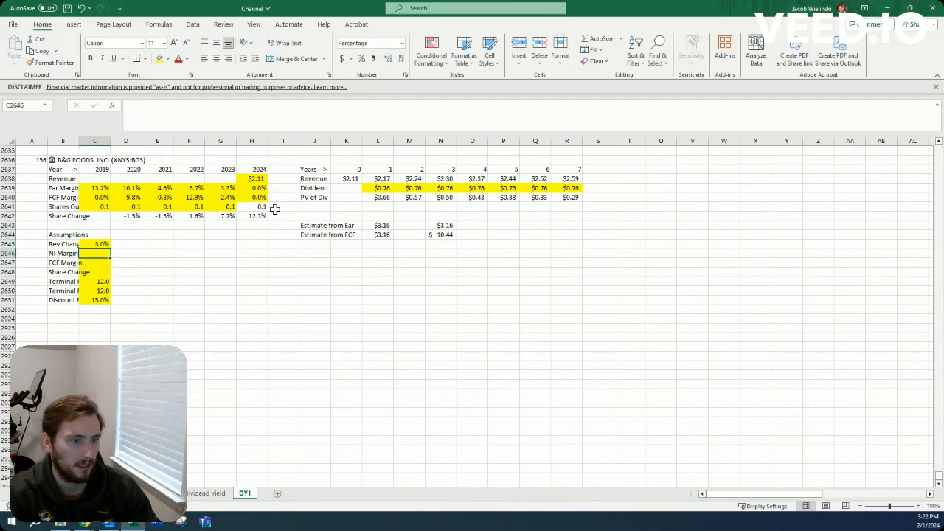
pyautogui.write('3.0%')
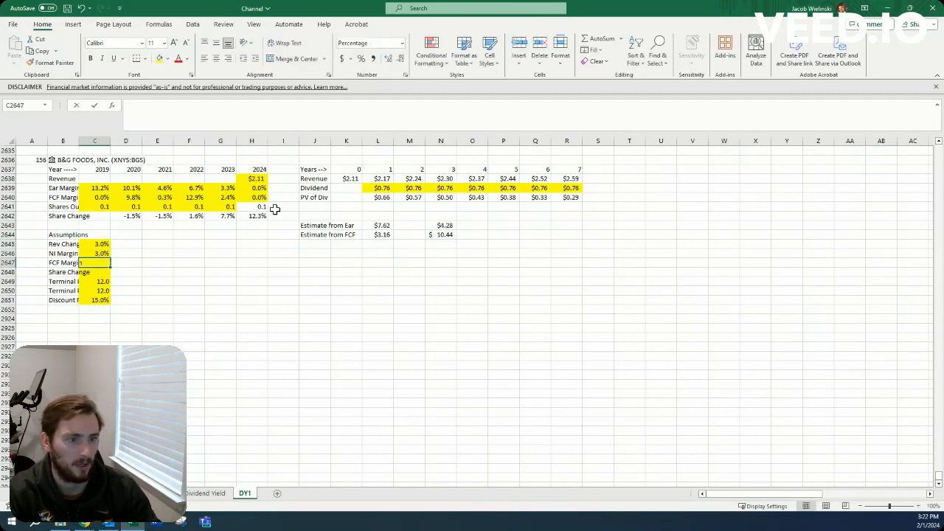
pyautogui.write('2.0%')
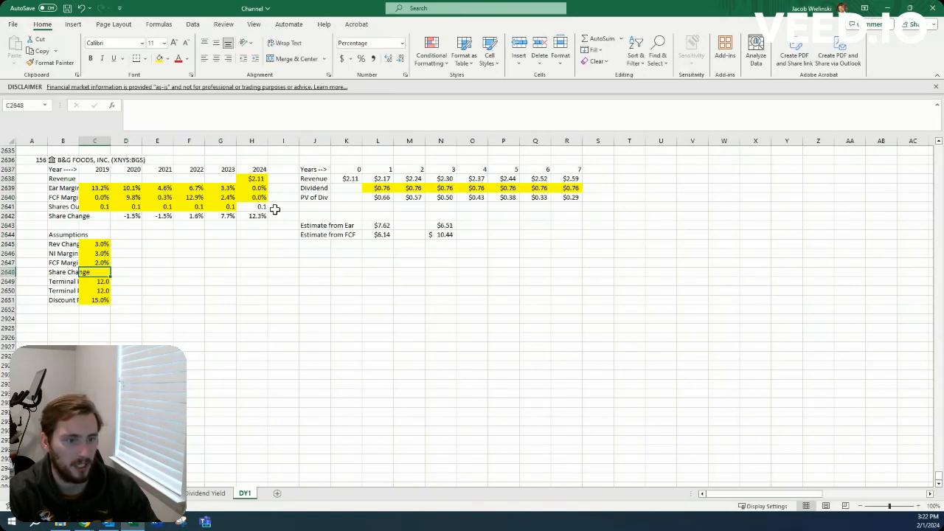
pyautogui.write('3%')
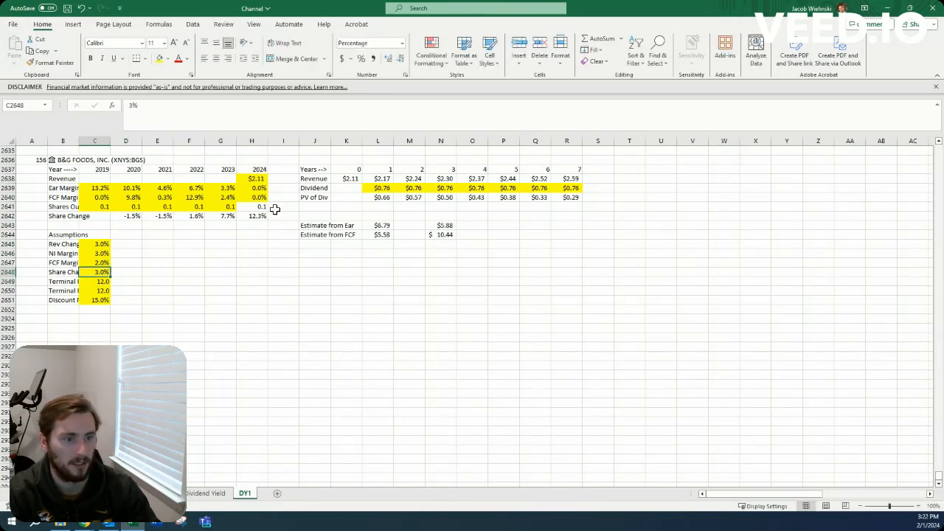
pyautogui.click(409, 187)
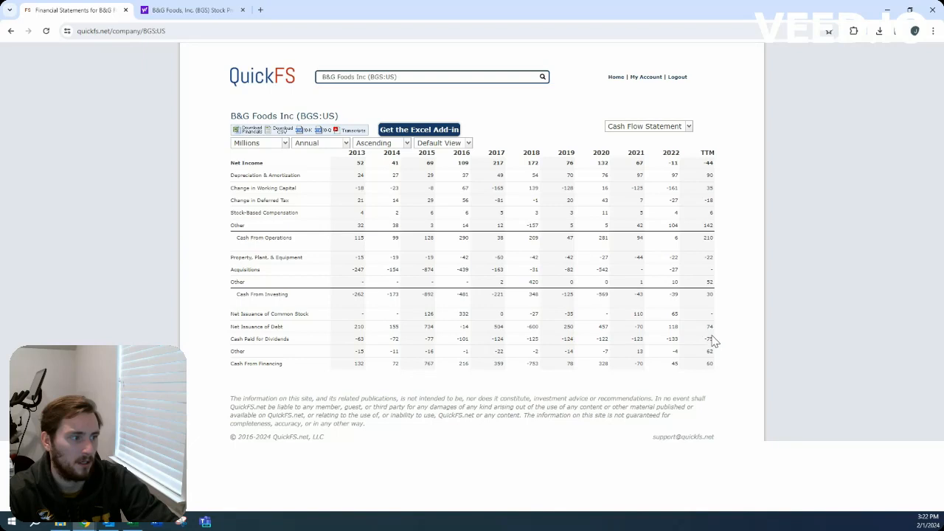
pyautogui.moveTo(671, 261)
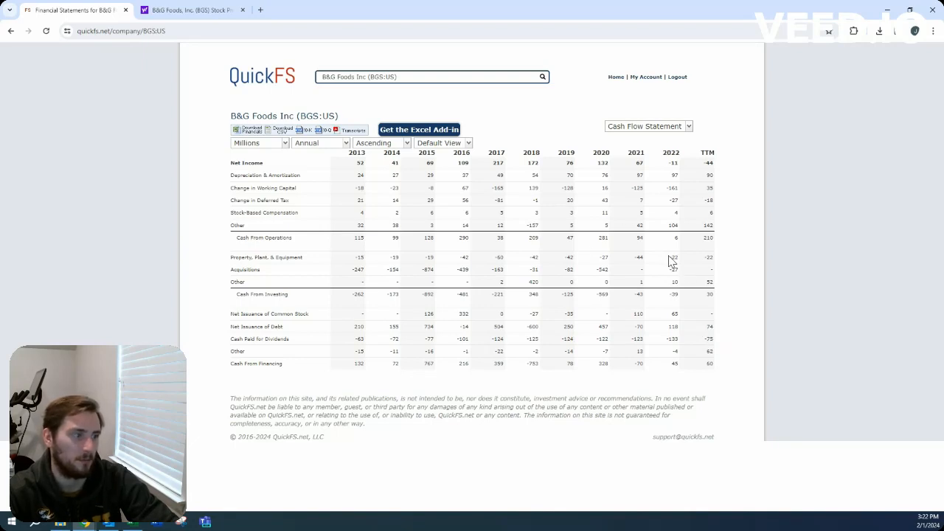
pyautogui.moveTo(699, 275)
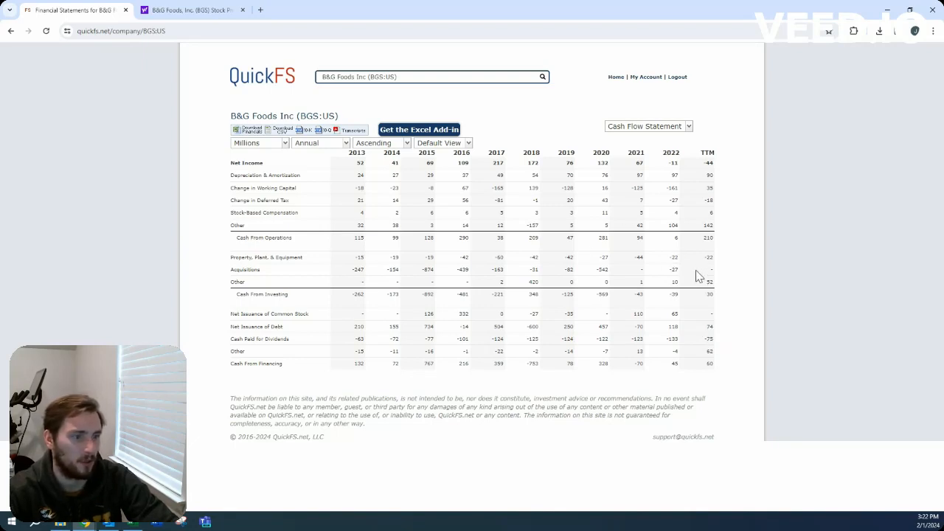
pyautogui.moveTo(668, 264)
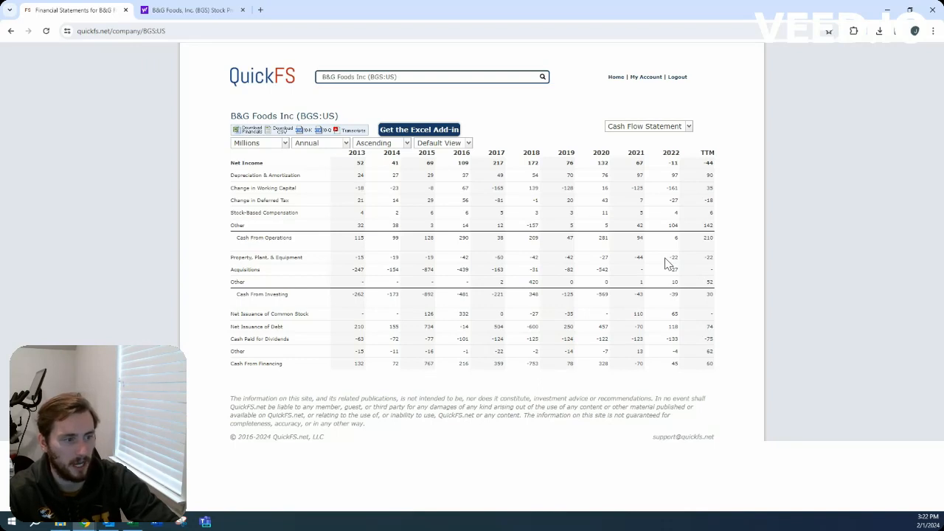
pyautogui.moveTo(685, 264)
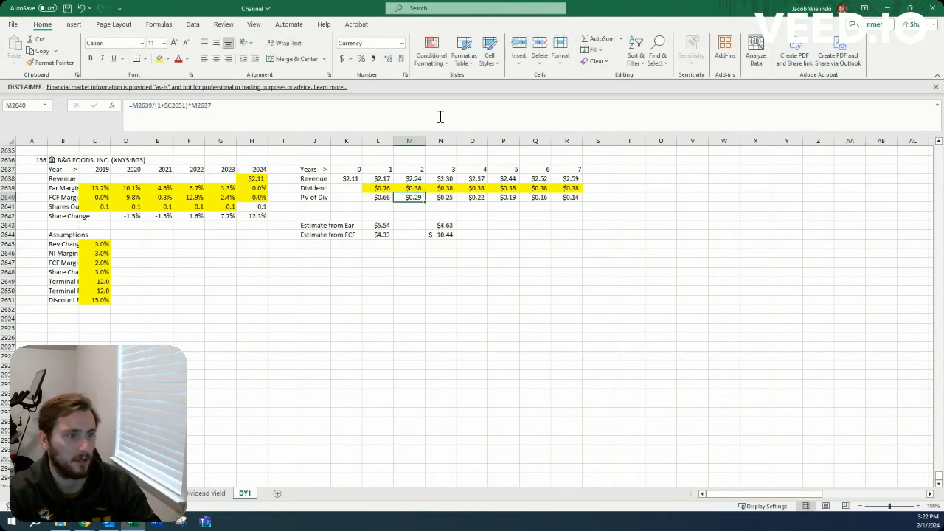
# - Add =N2643/N2644-1 in O2643, showing a -56% implied return
pyautogui.click(472, 225)
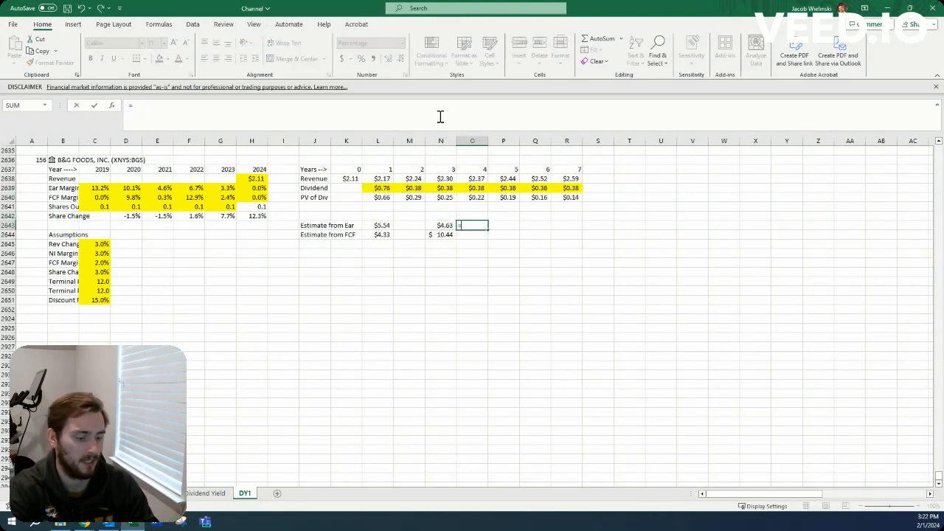
pyautogui.press('Enter')
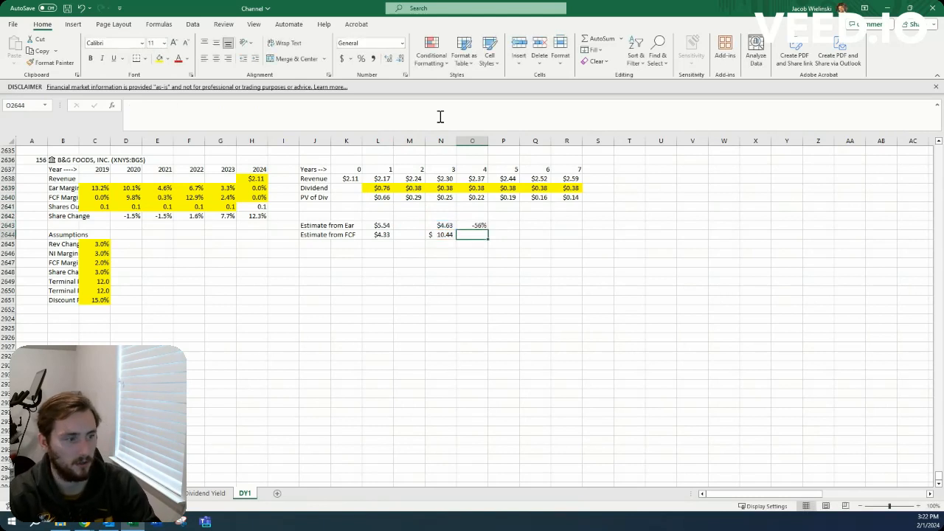
pyautogui.click(473, 225)
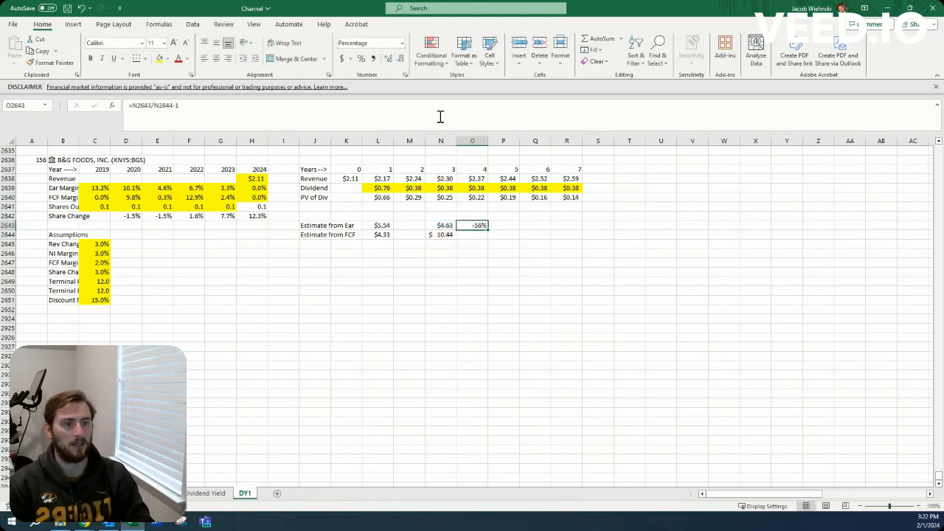